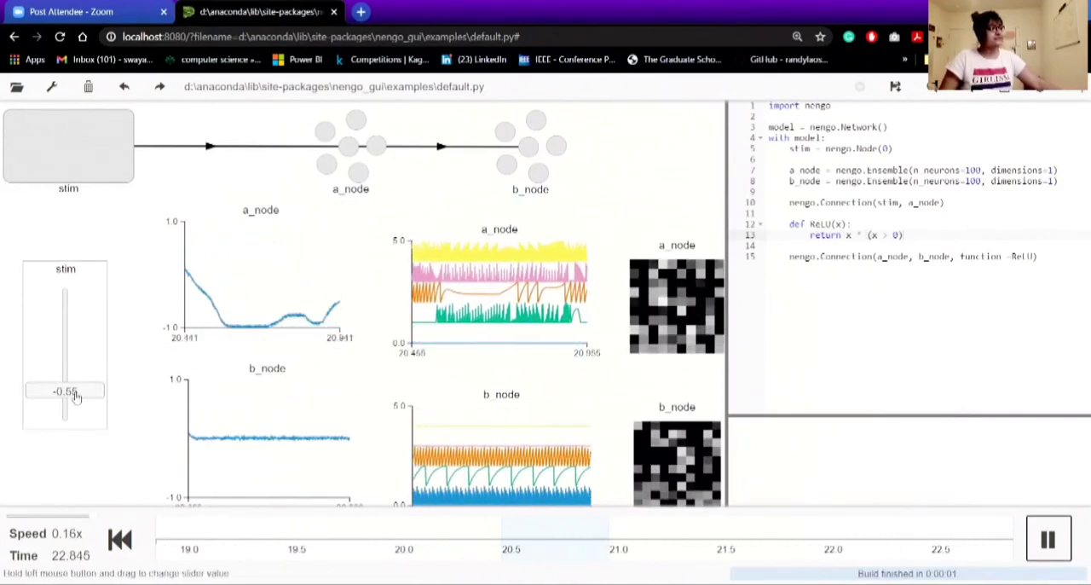
Sweep the stim slider up then back down so a_node and b_node outputs track it.
drag(72, 392, 61, 331)
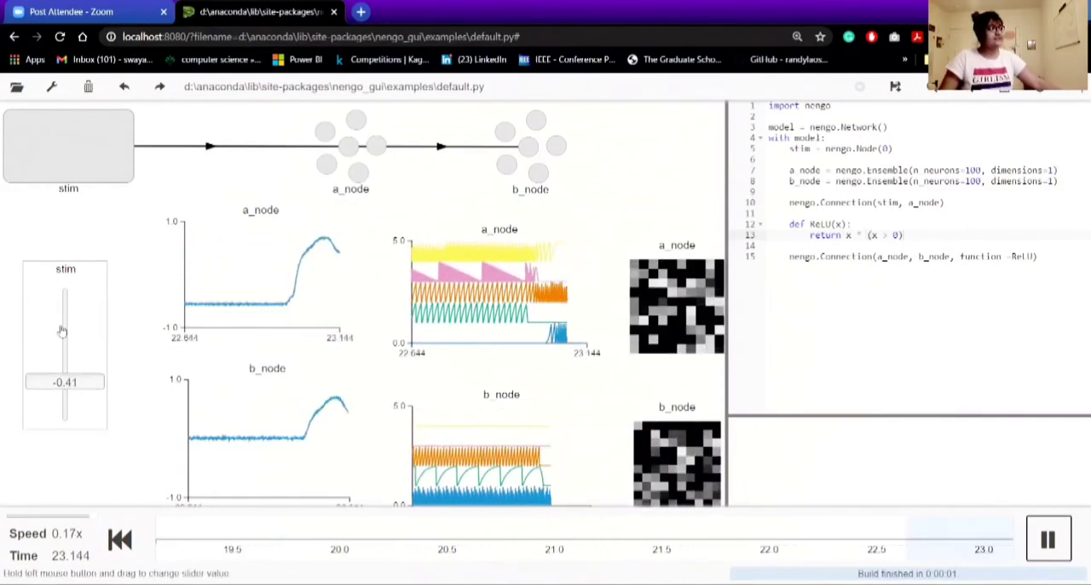
drag(63, 327, 53, 307)
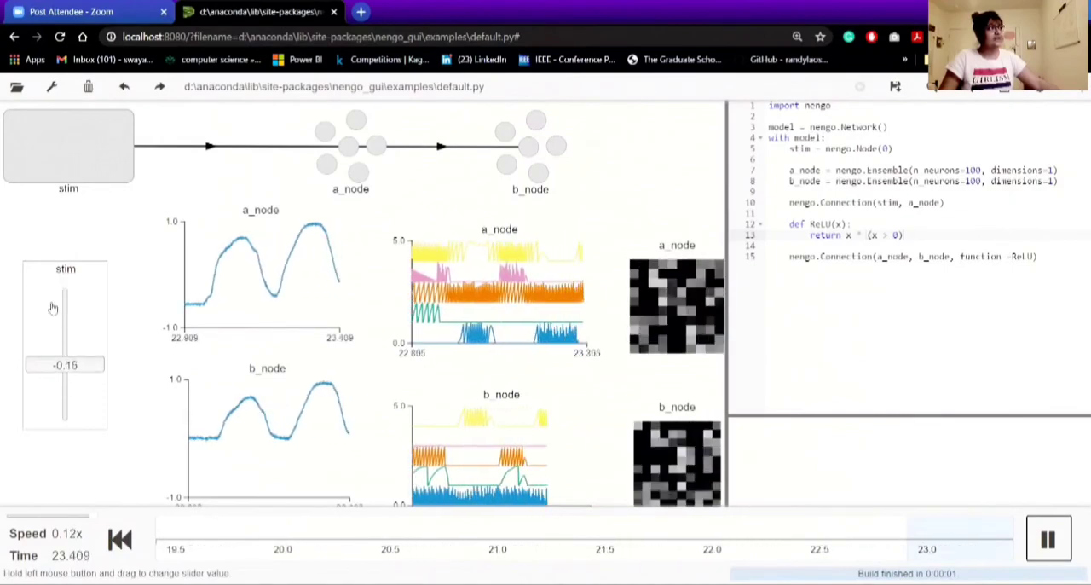
drag(65, 365, 64, 326)
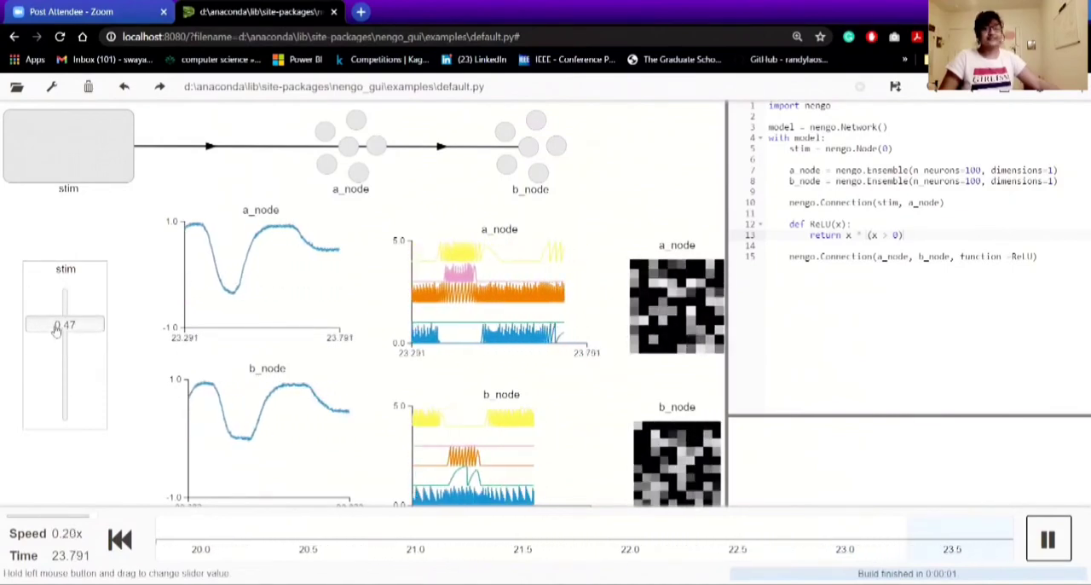
drag(65, 327, 64, 413)
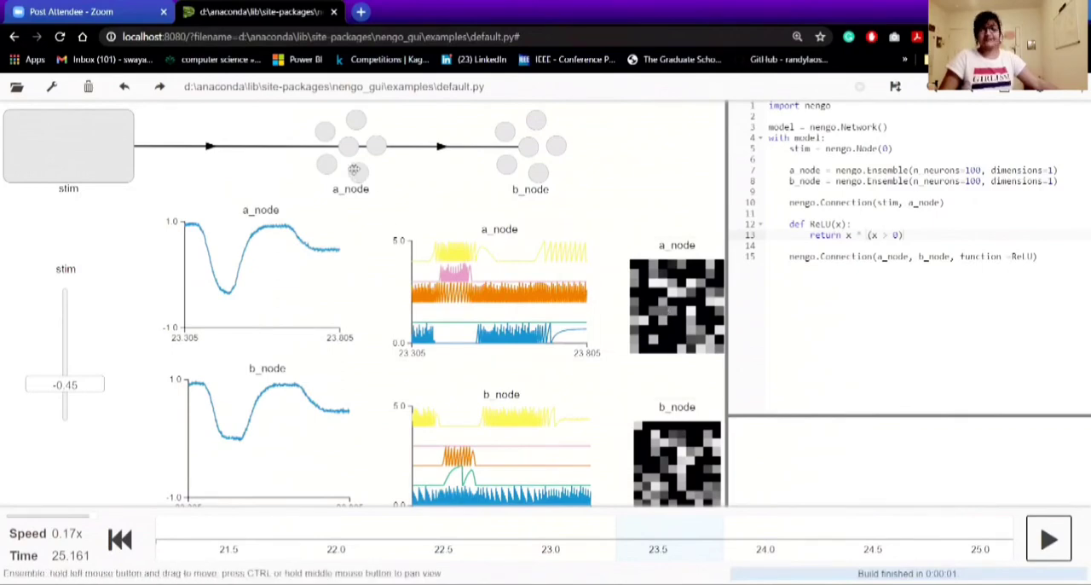
right_click(349, 171)
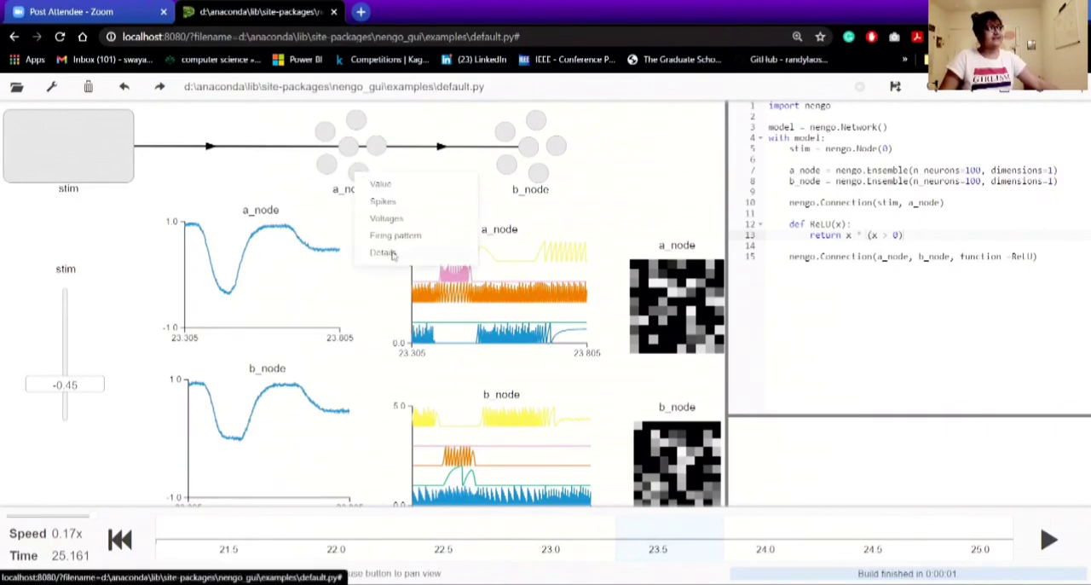
click(382, 253)
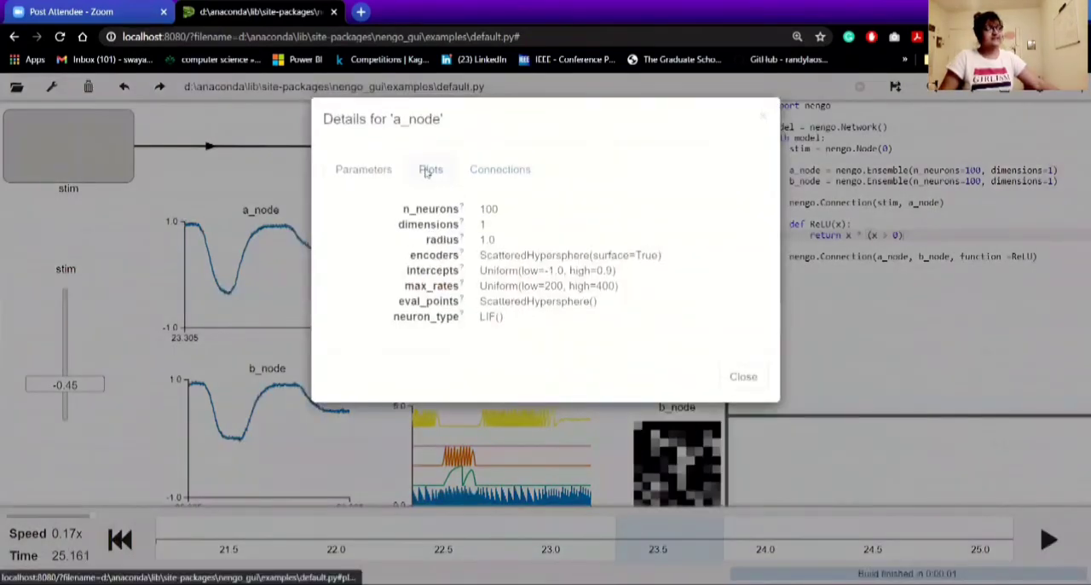
click(430, 169)
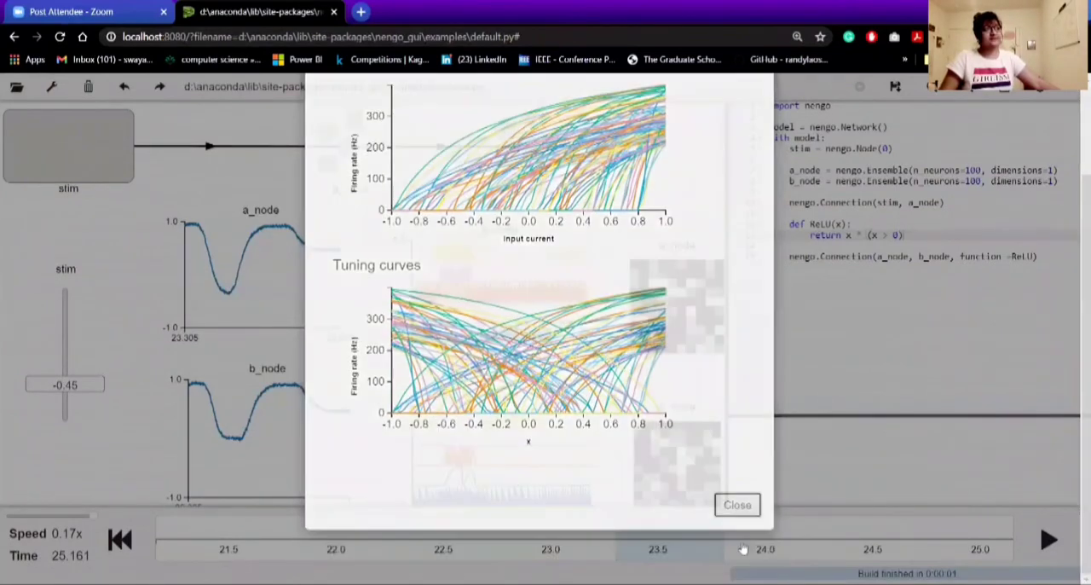
click(736, 505)
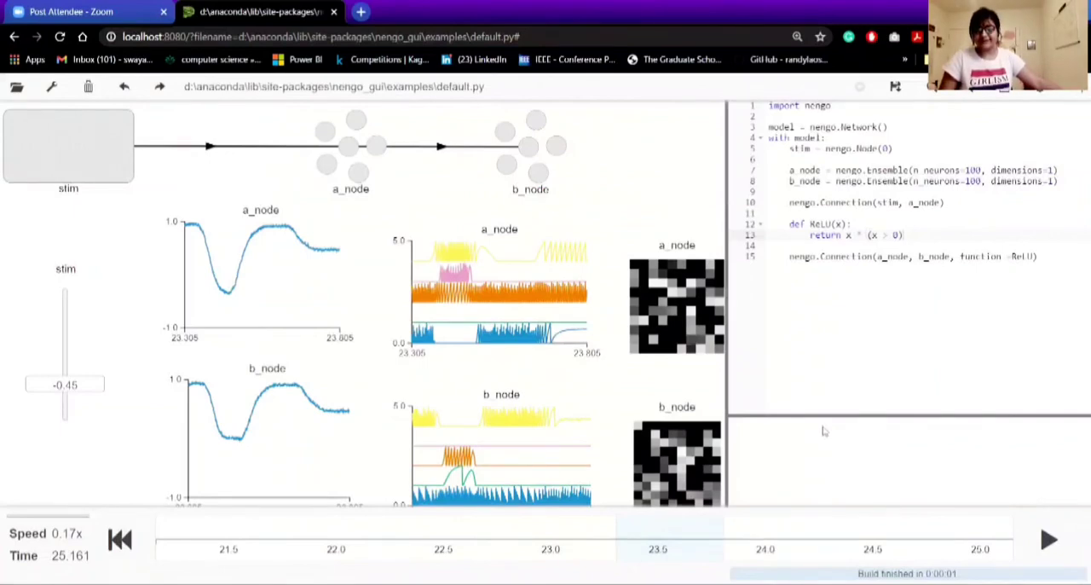